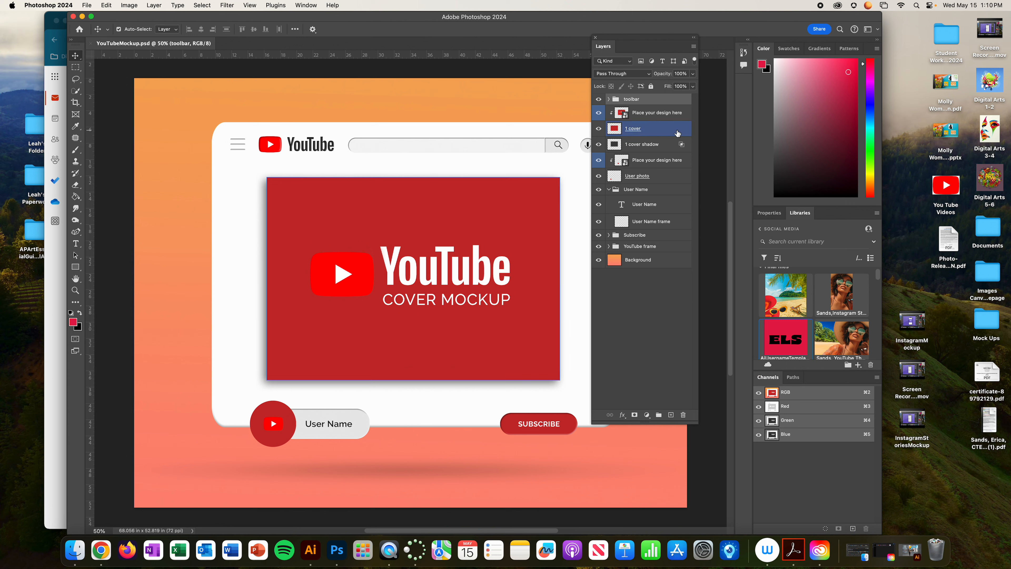
mouse_move(664, 114)
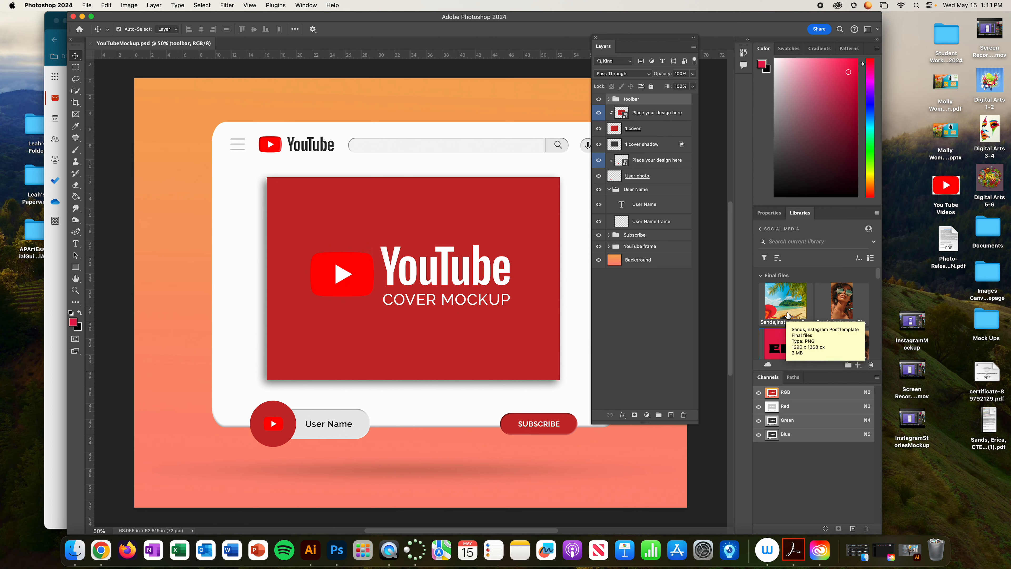
mouse_move(826, 302)
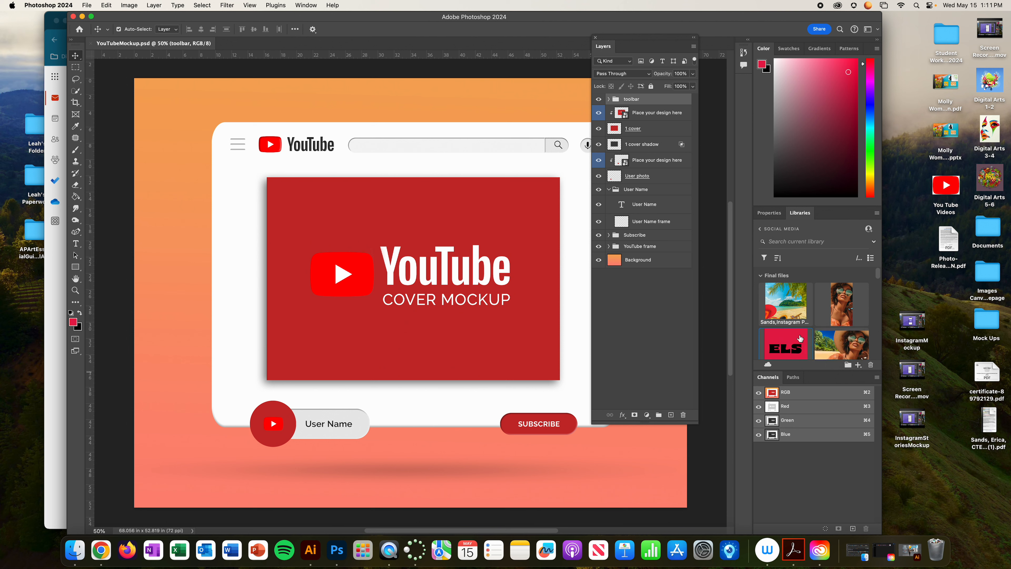
mouse_move(773, 349)
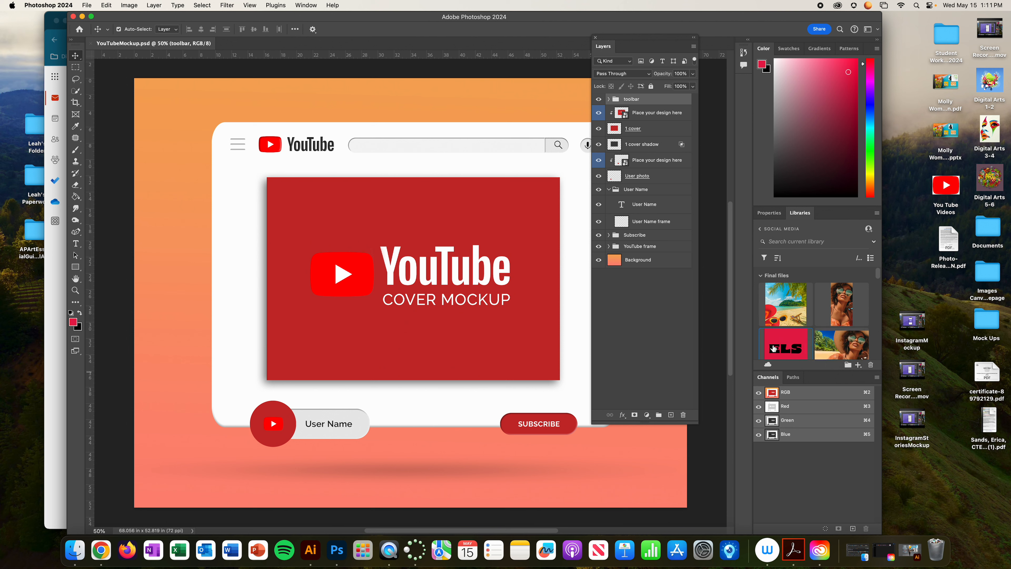
mouse_move(785, 344)
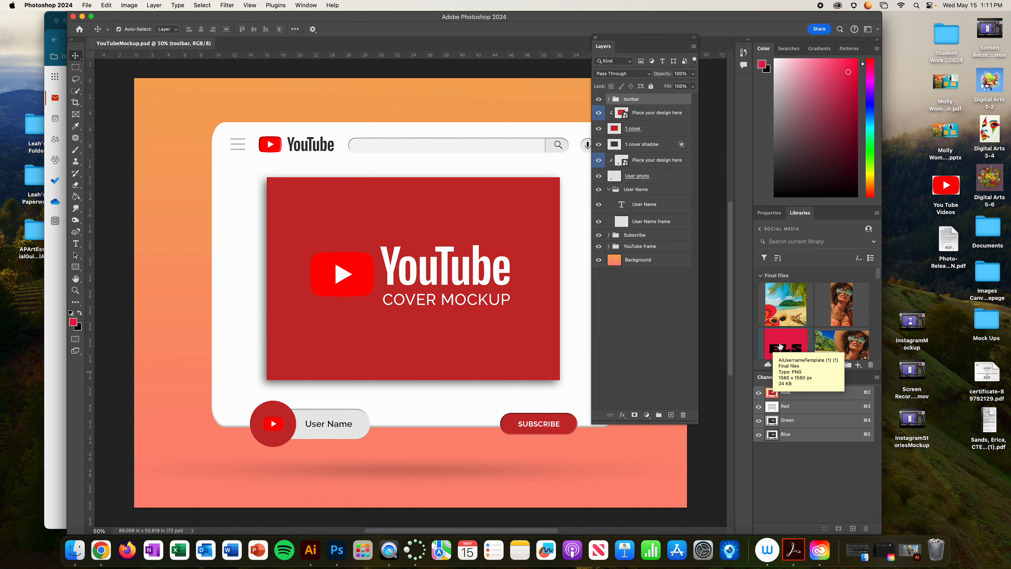
mouse_move(852, 343)
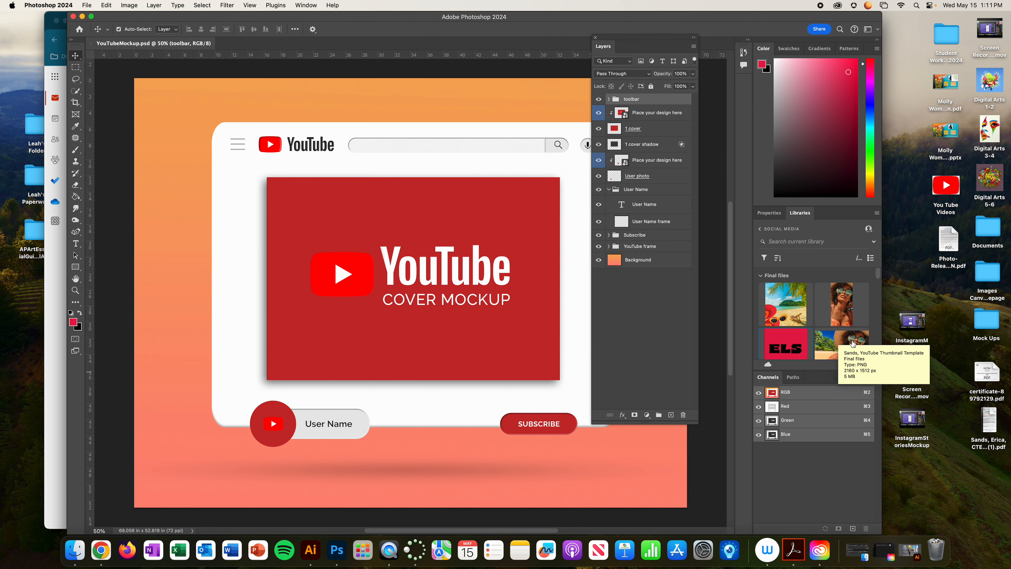
Step: Target the 'Place your design here' smart object layer above the Background layer
left_click(638, 259)
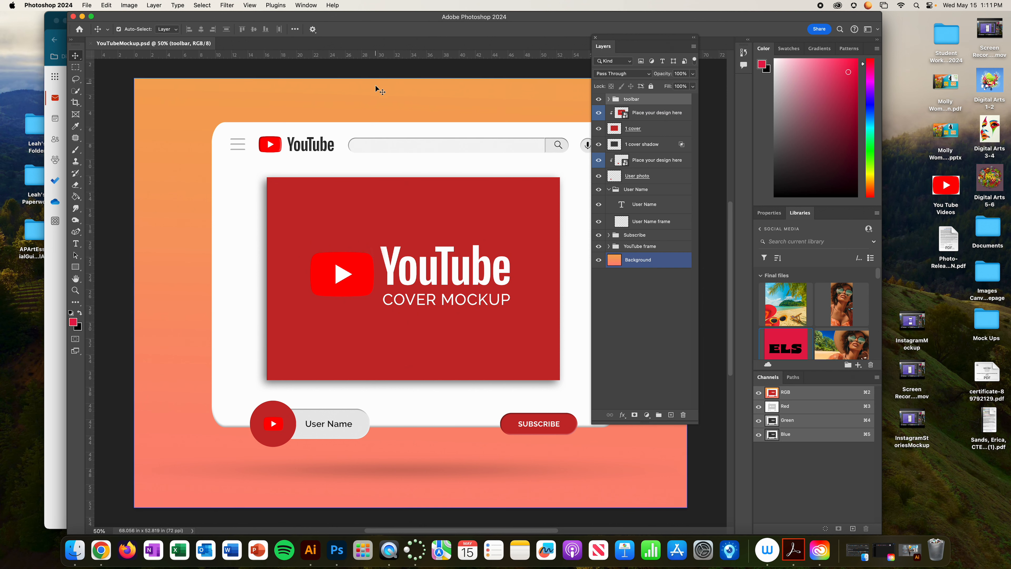
left_click(632, 128)
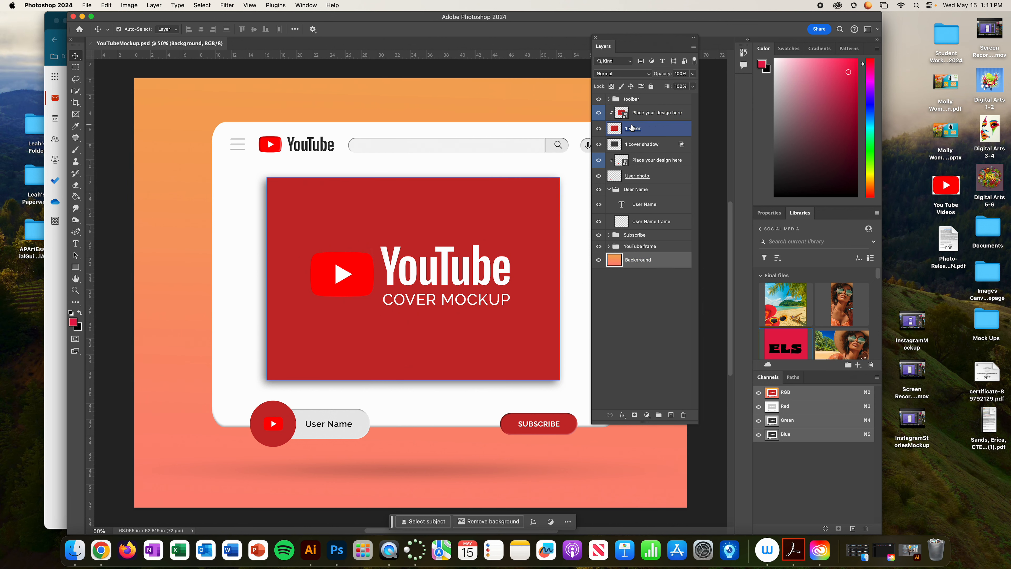
mouse_move(634, 127)
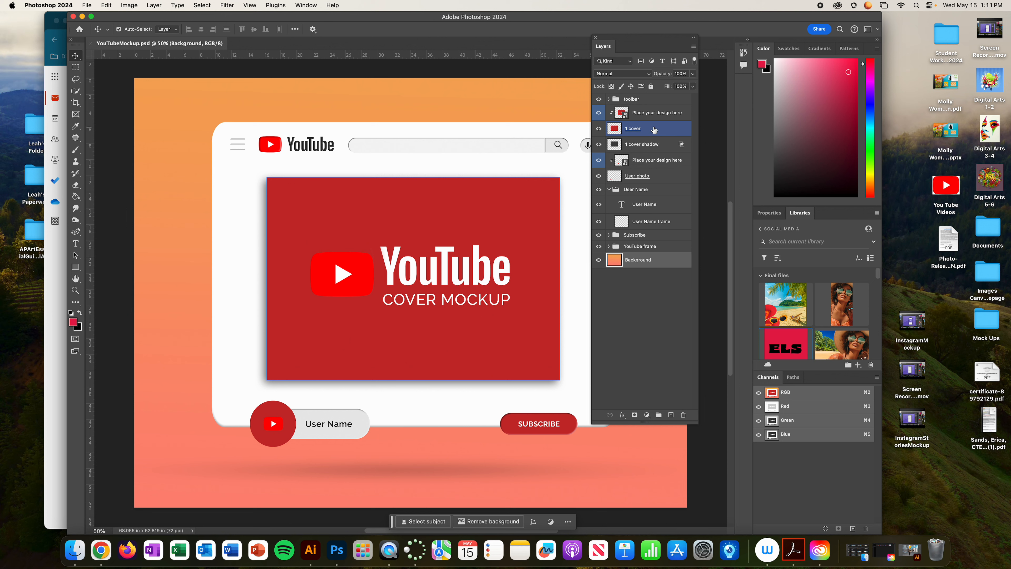
mouse_move(653, 129)
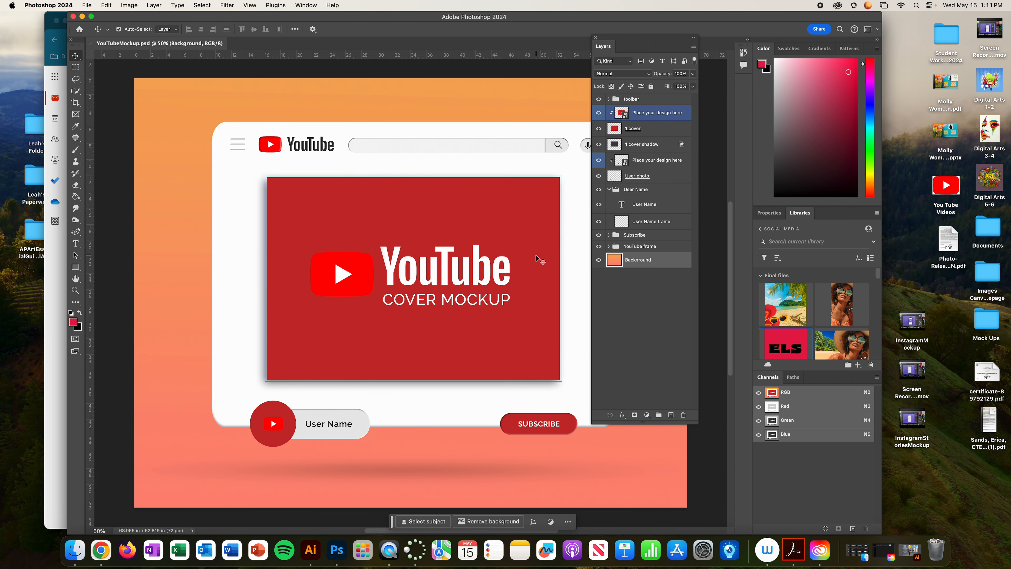
mouse_move(411, 264)
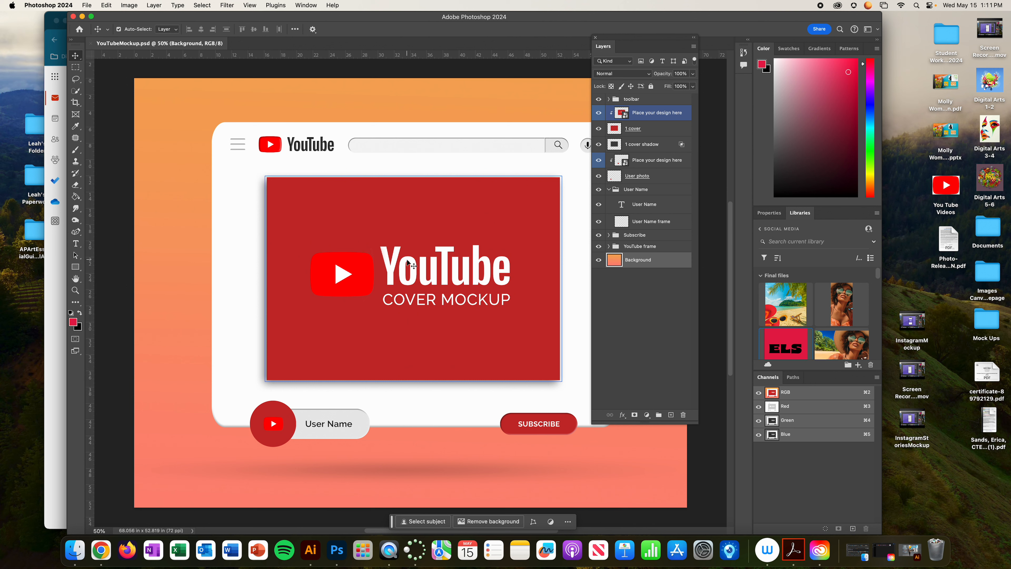
Step: Place the Sands beach portrait inside the cover smart object and scale it to fill the frame
left_click(657, 112)
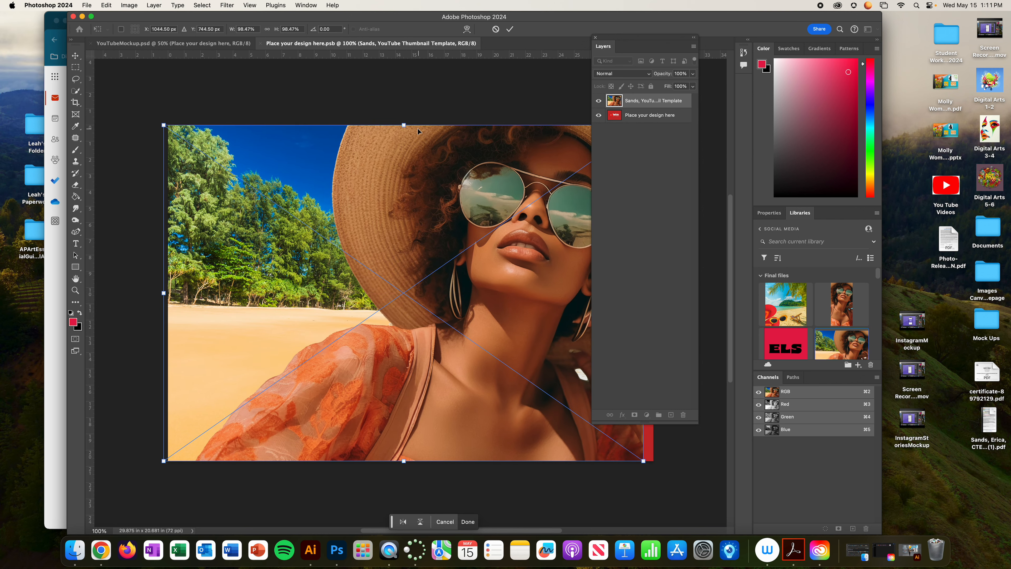
left_click_drag(404, 124, 405, 120)
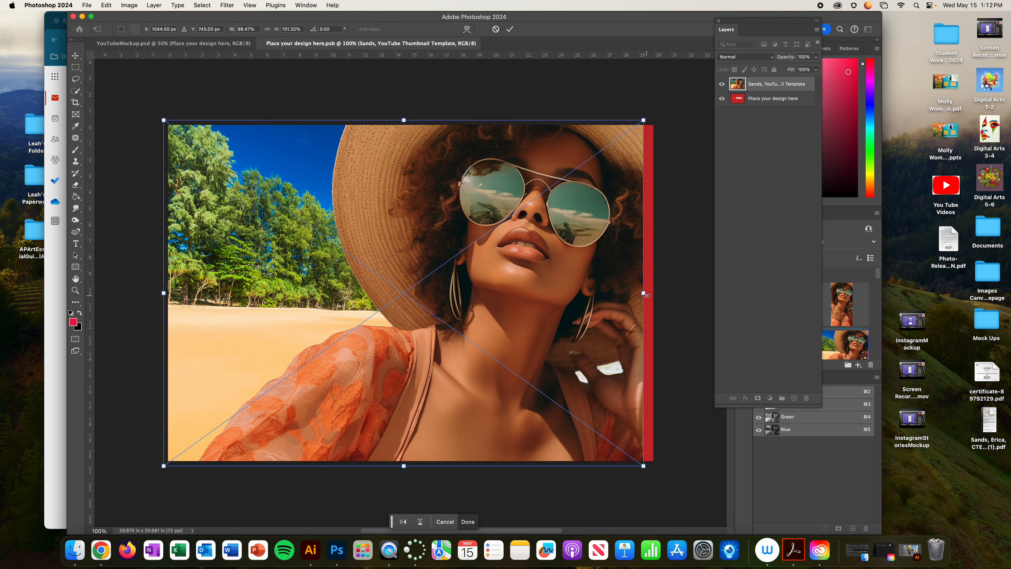
left_click_drag(643, 293, 658, 293)
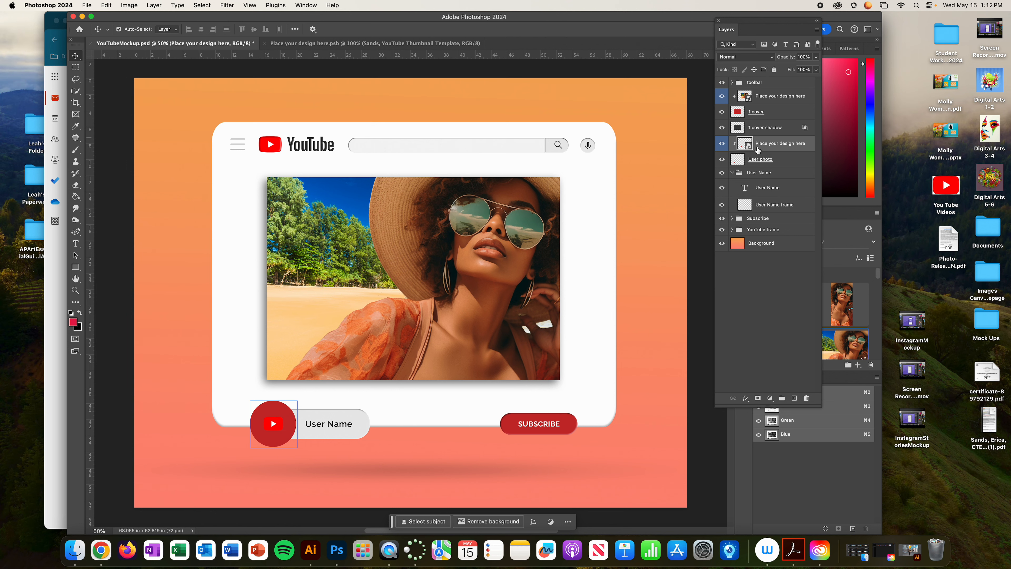
mouse_move(759, 149)
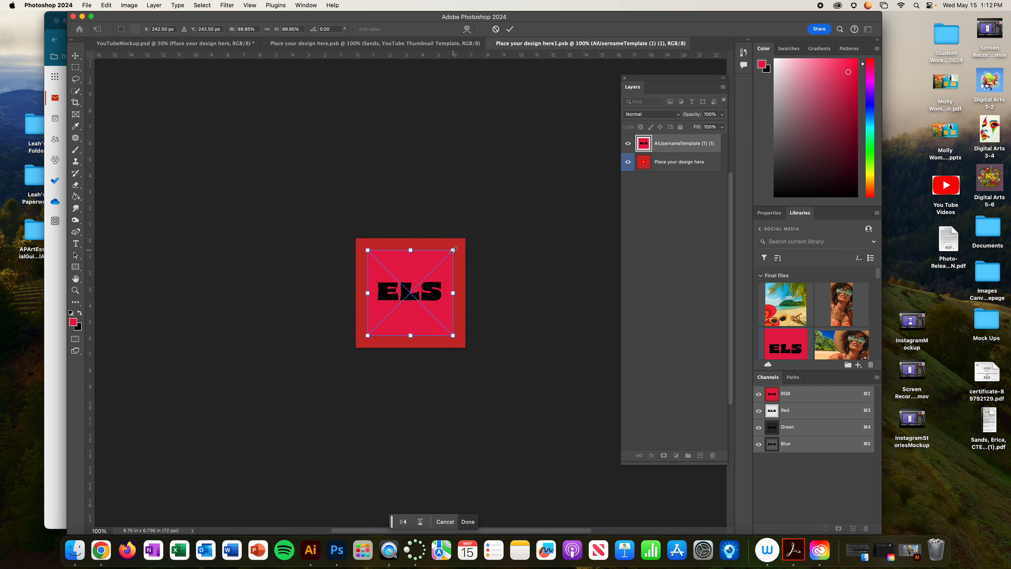
Step: Enlarge the ELS icon to cover the user photo square and save the smart object
left_click_drag(453, 249, 472, 232)
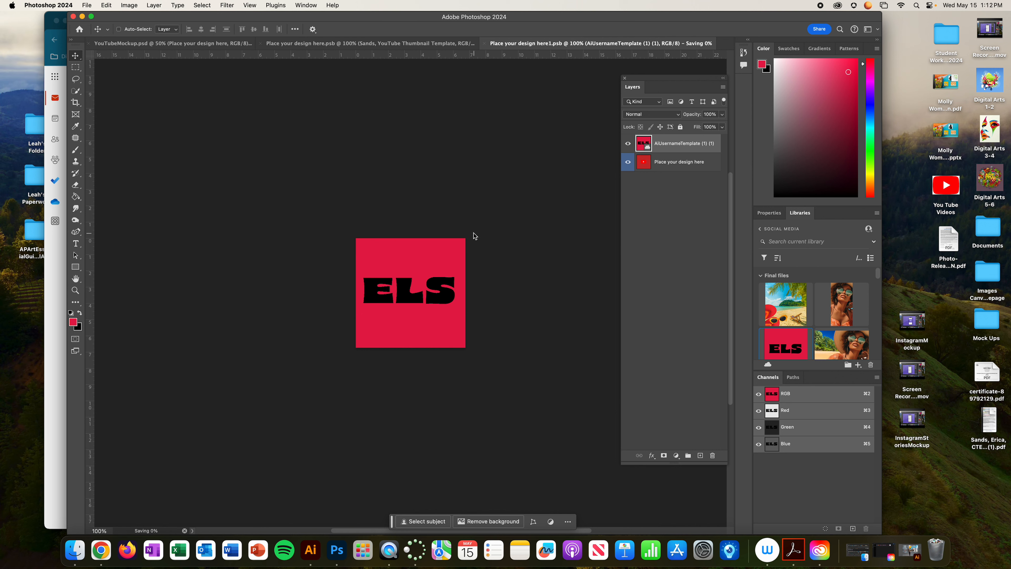
left_click(171, 43)
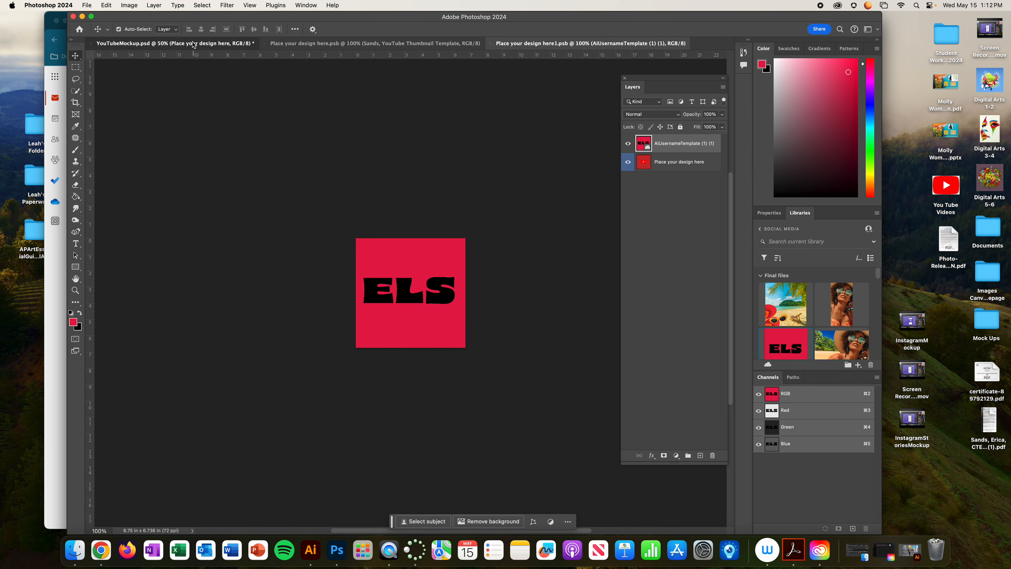
Step: Back in YouTubeMockup.psd, replace the 'User Name' text with FuninSun
left_click(174, 43)
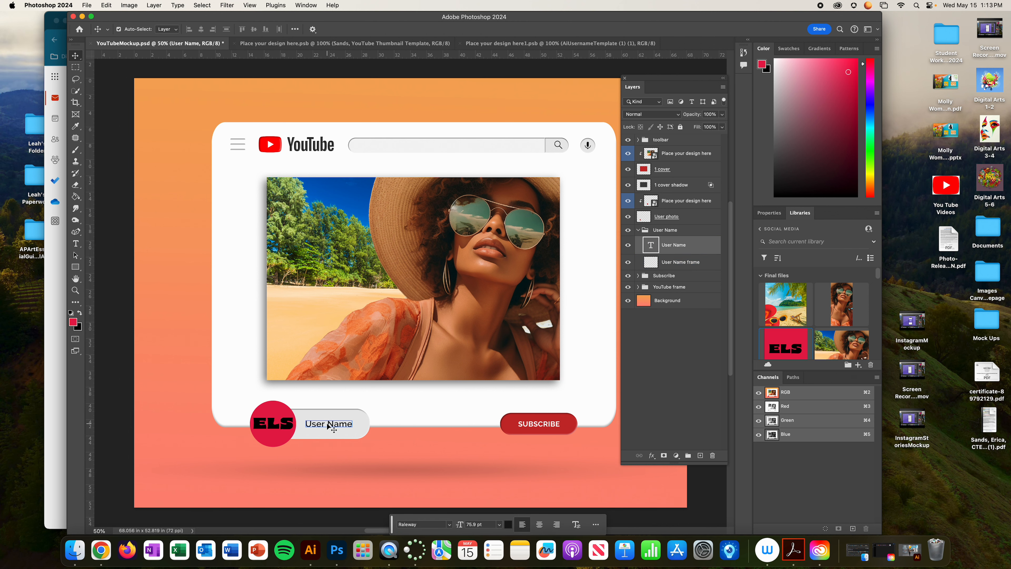
double_click(328, 423)
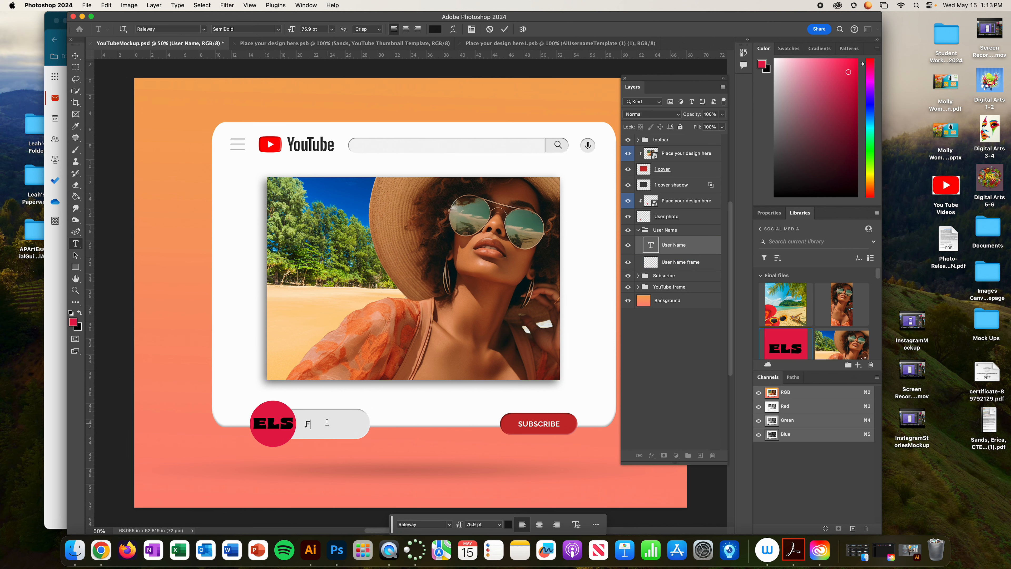
type("FuninSun")
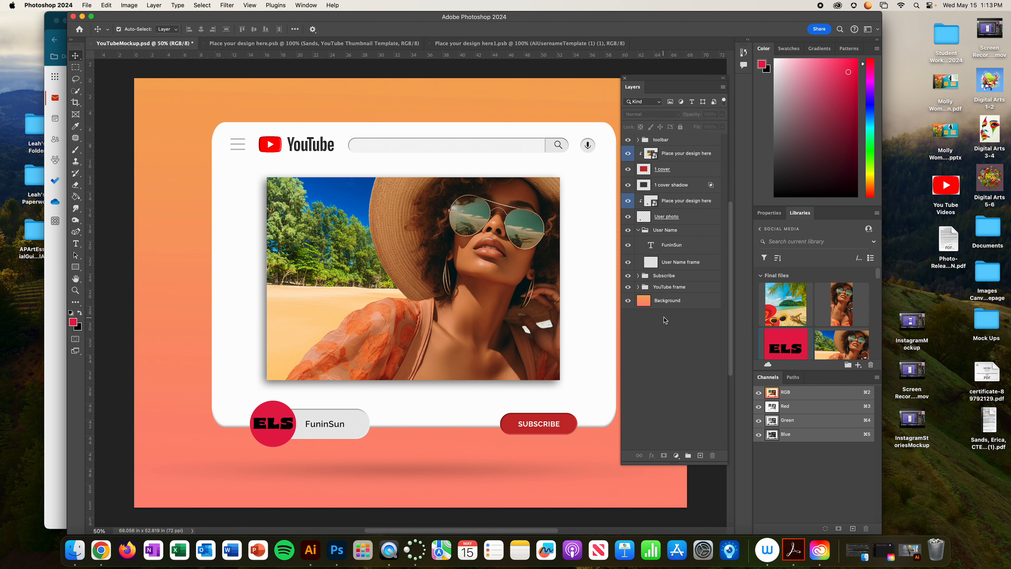
left_click(667, 301)
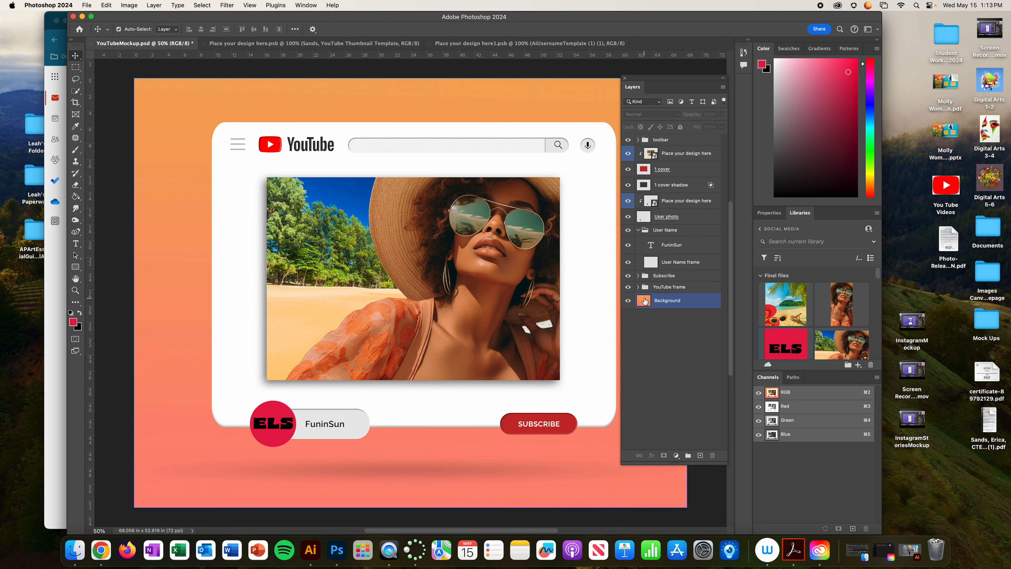
left_click(667, 301)
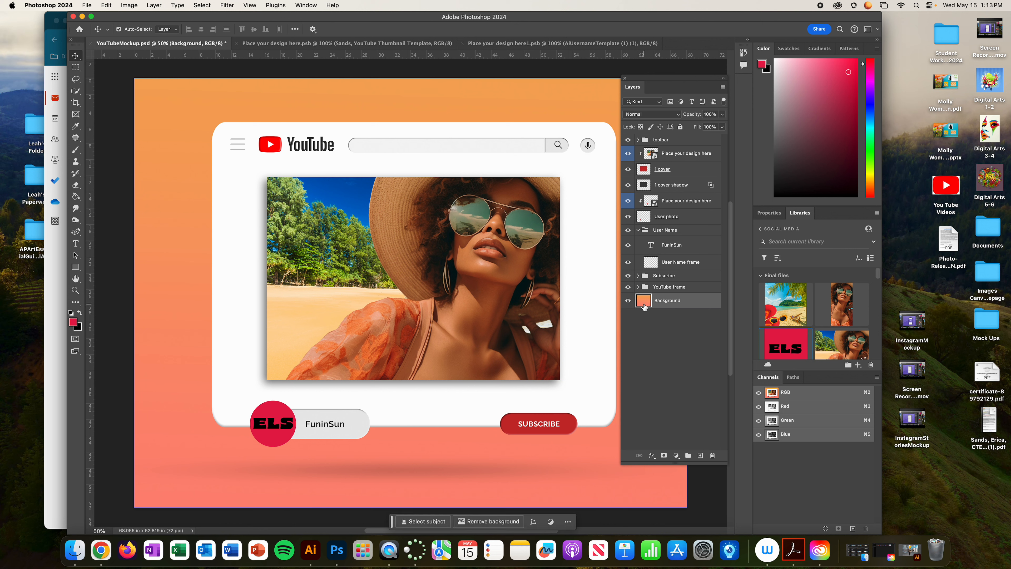
mouse_move(646, 304)
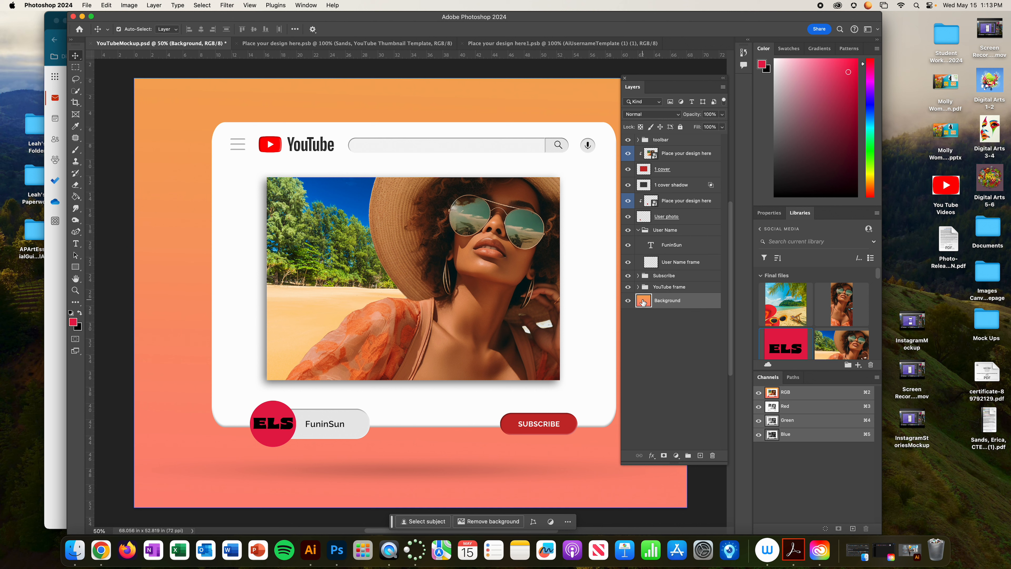
mouse_move(643, 299)
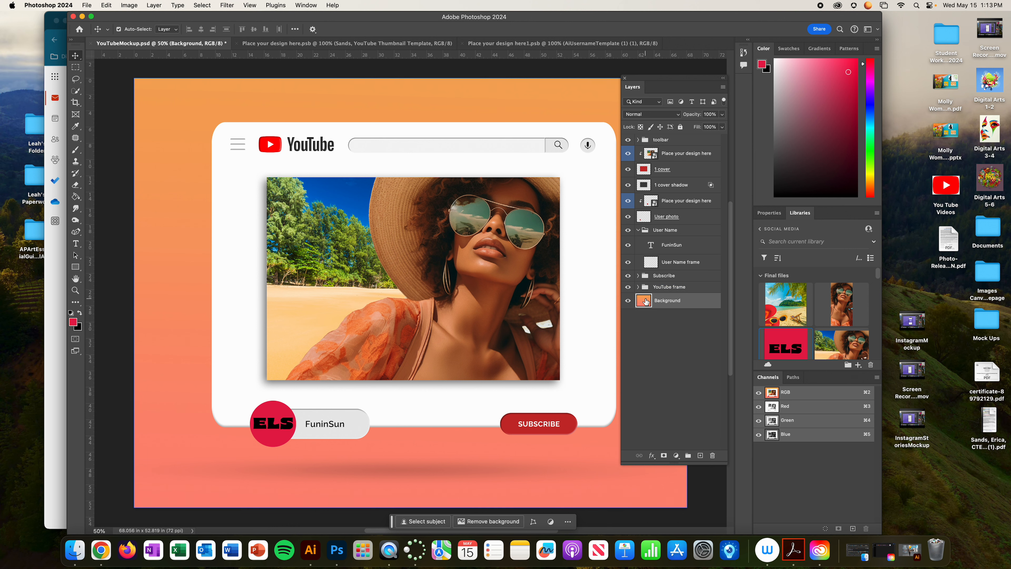
mouse_move(644, 302)
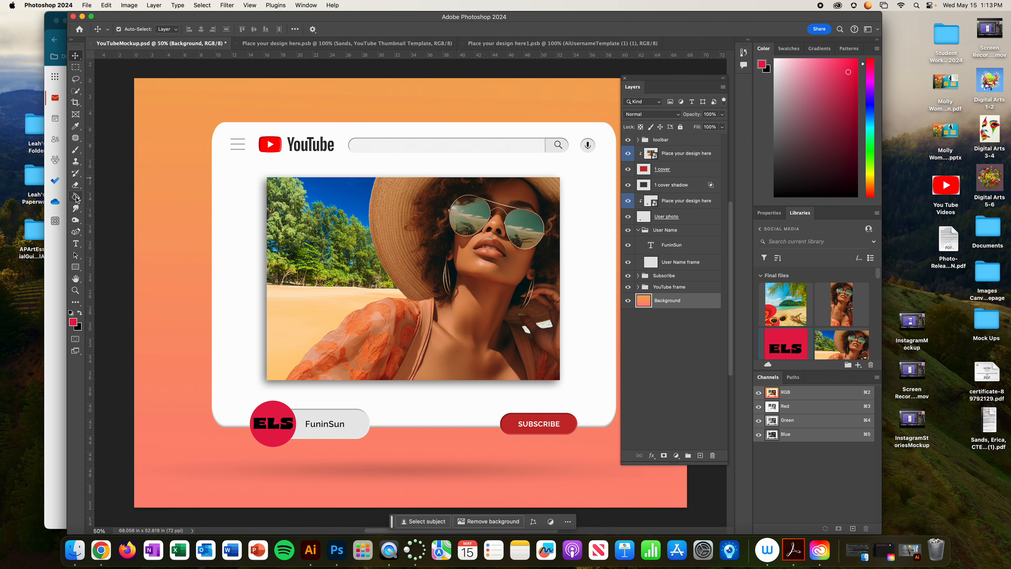
mouse_move(75, 196)
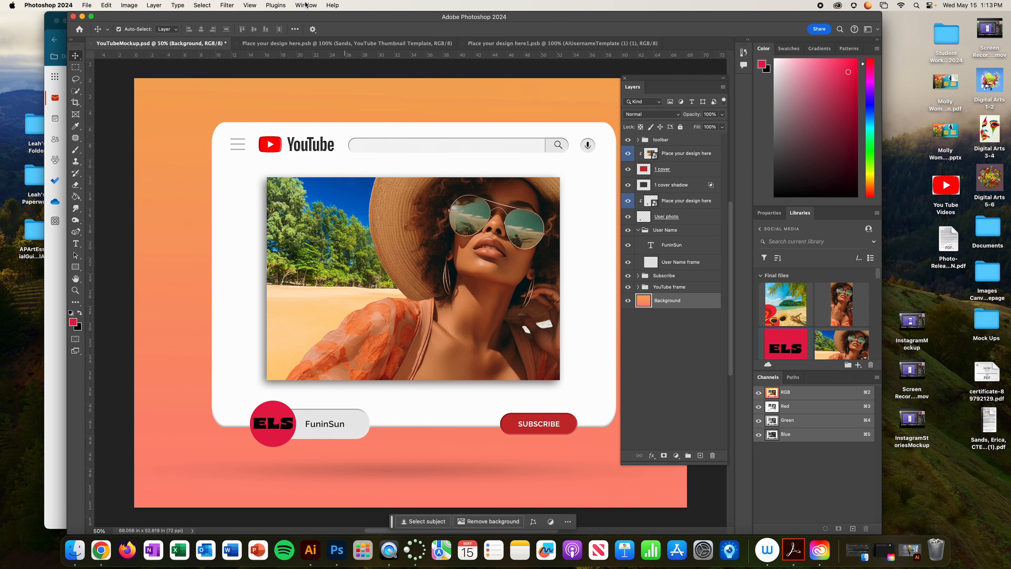
left_click(305, 6)
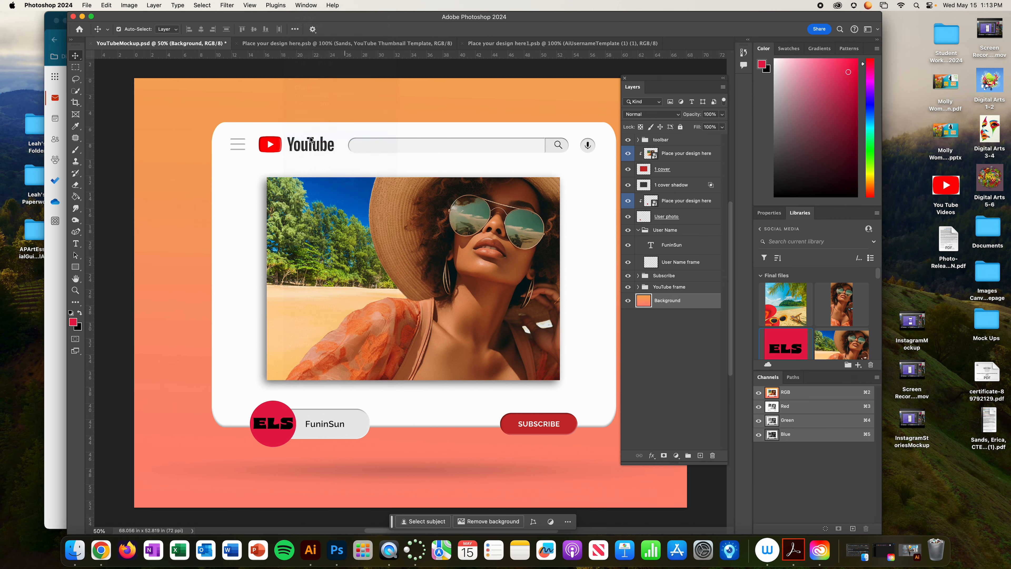
left_click(818, 49)
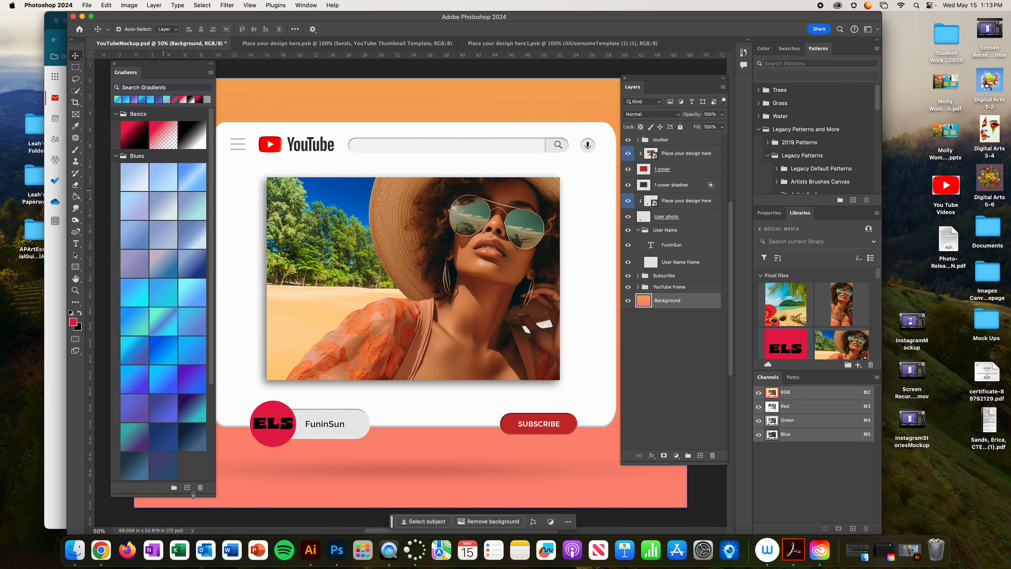
Step: Collapse the Basics group and leave the Blues gradient group expanded in the Gradients panel
left_click(116, 156)
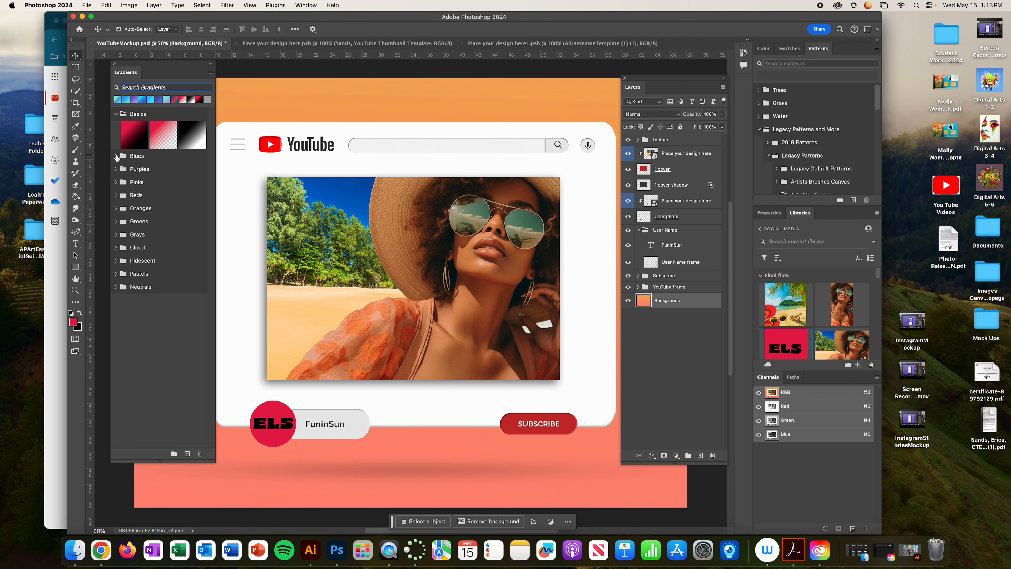
left_click(116, 114)
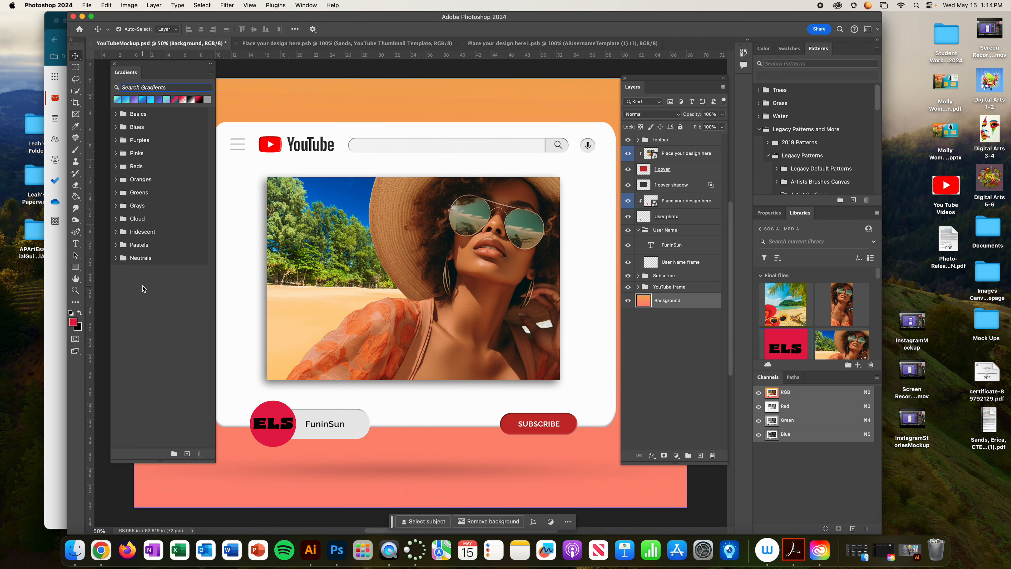
mouse_move(141, 282)
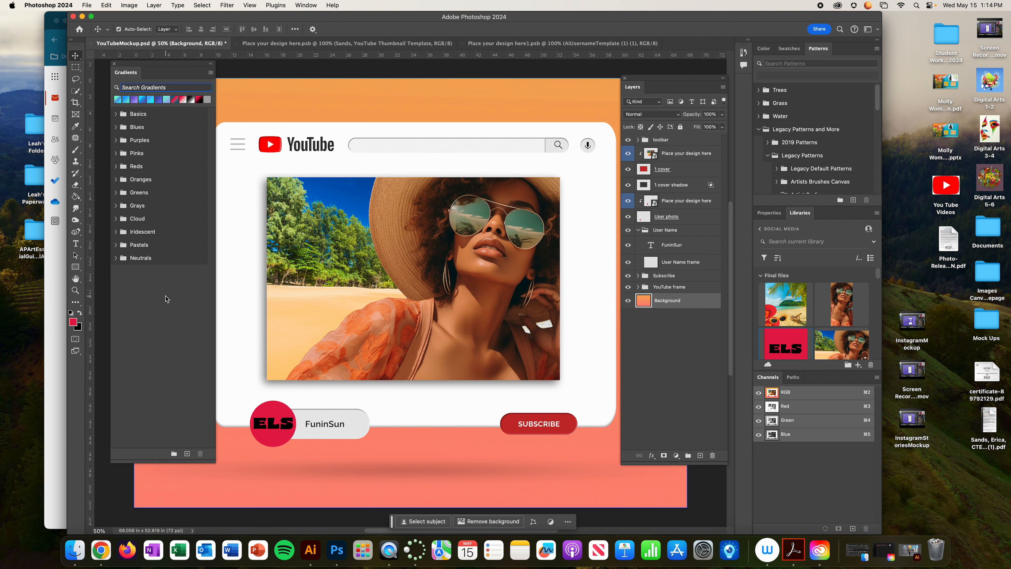
left_click(127, 126)
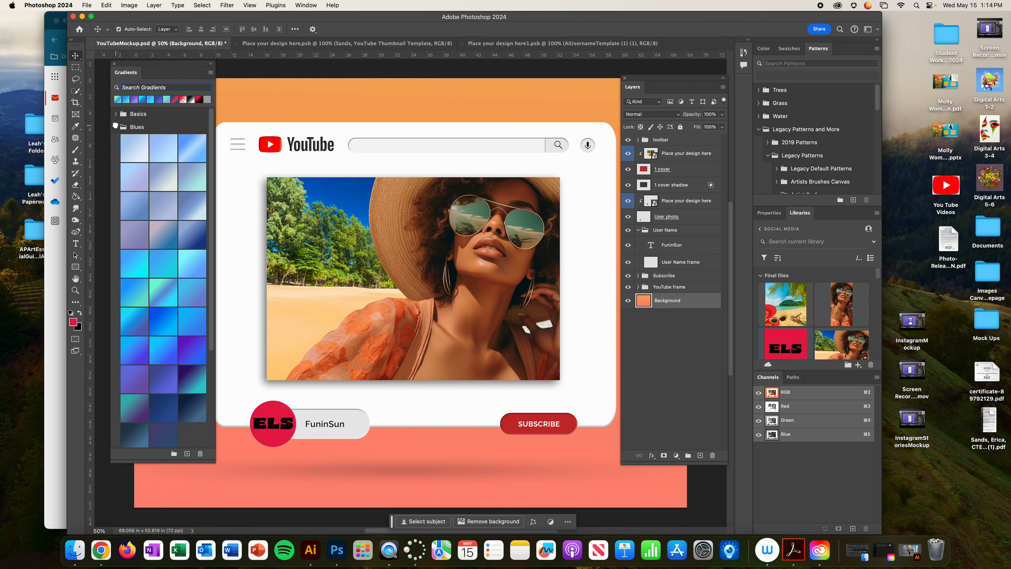
left_click(211, 72)
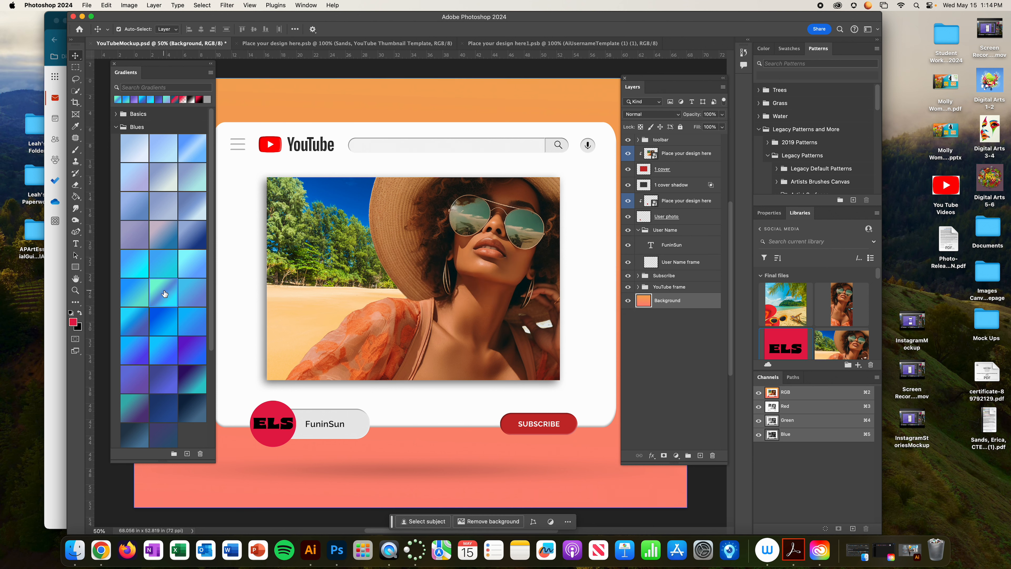
mouse_move(162, 291)
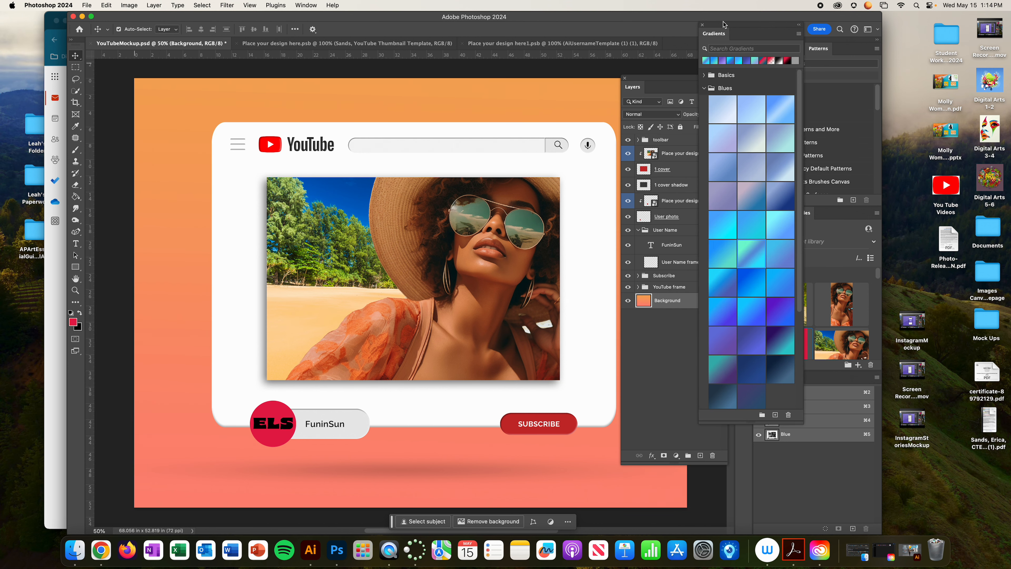
Step: Apply a Blues cyan-to-teal Gradient Fill layer over the Background and accept the rasterize warning
left_click(75, 200)
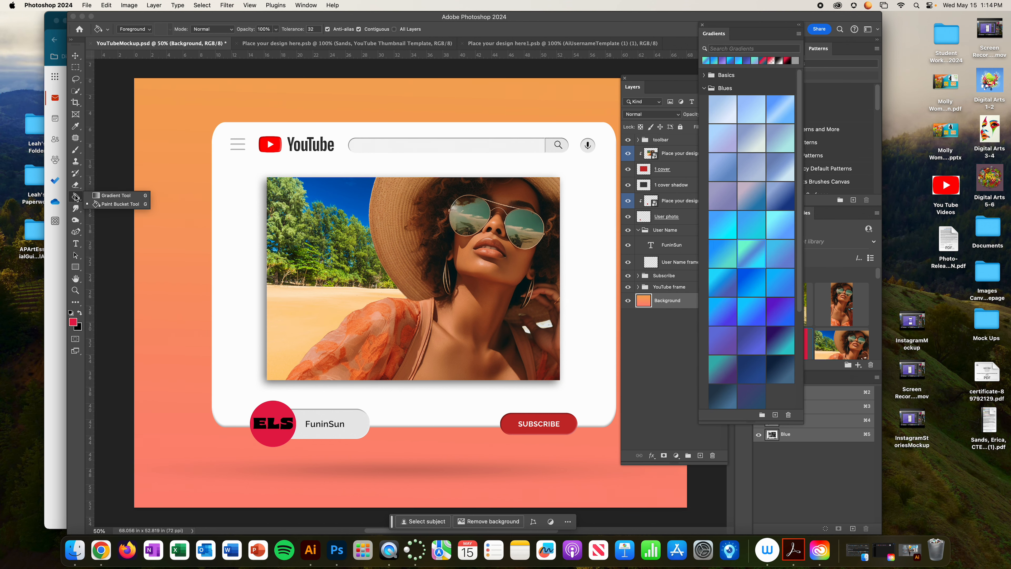
mouse_move(123, 204)
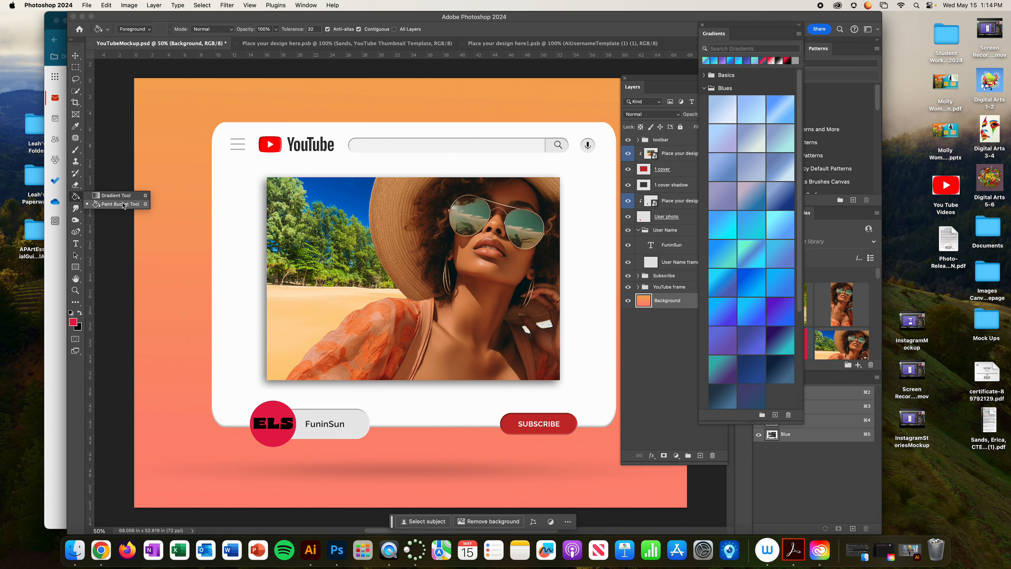
left_click(116, 195)
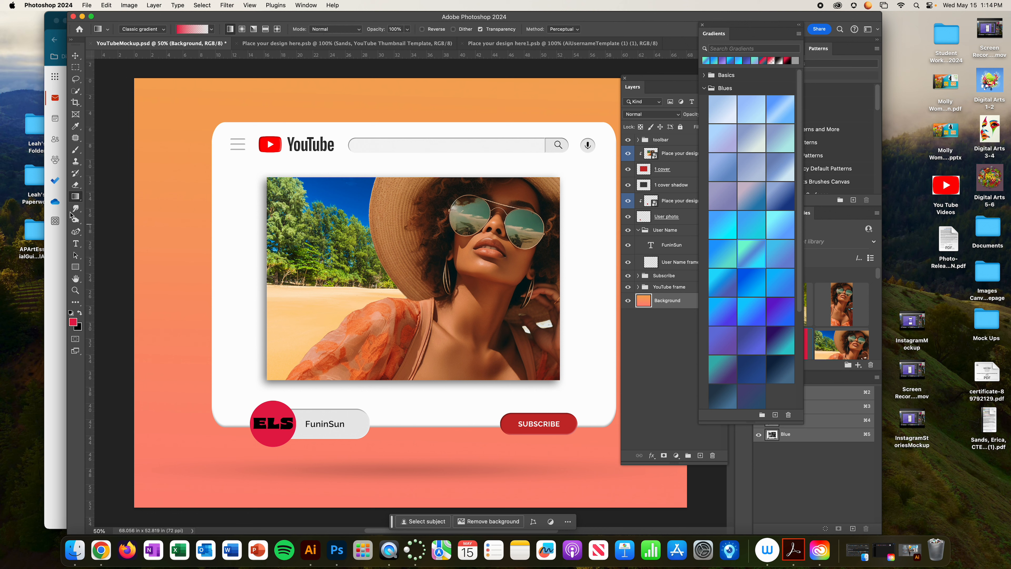
left_click(76, 195)
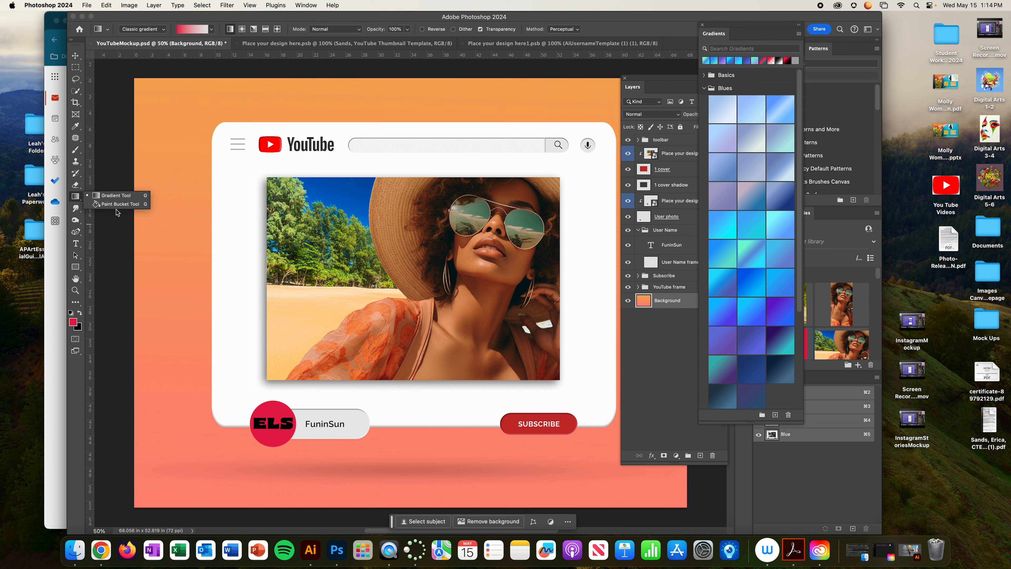
left_click(119, 203)
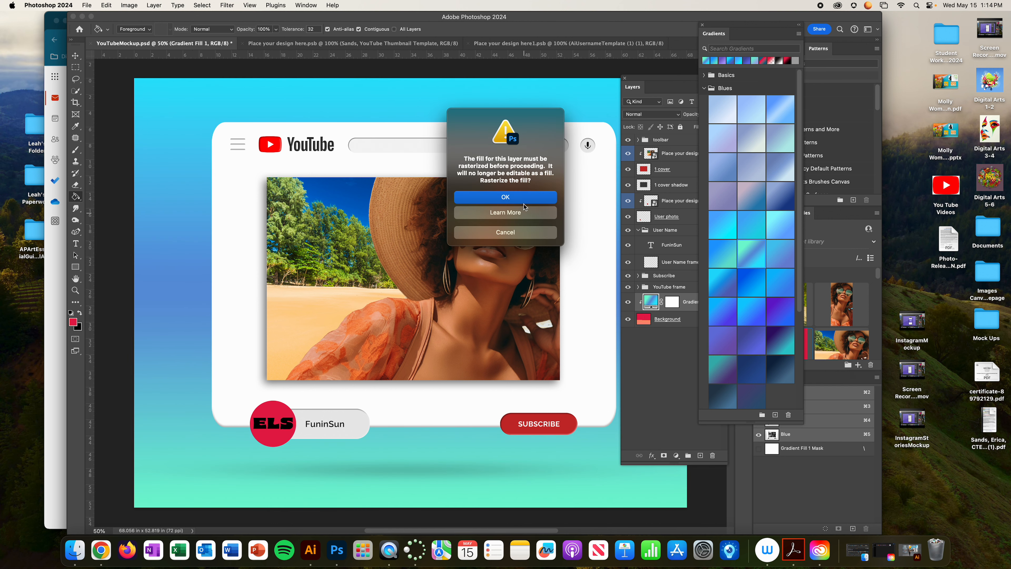
left_click(505, 196)
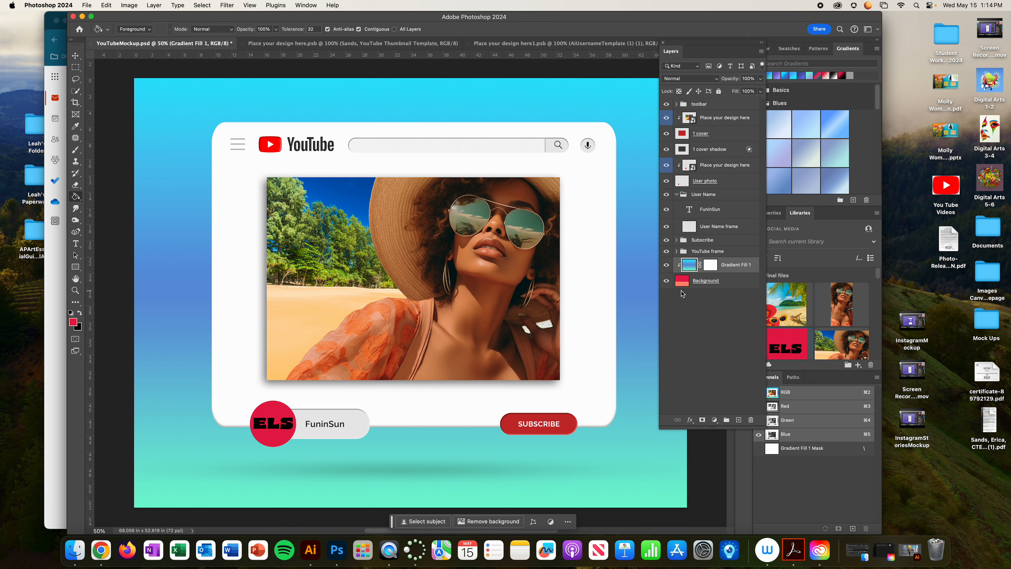
mouse_move(707, 378)
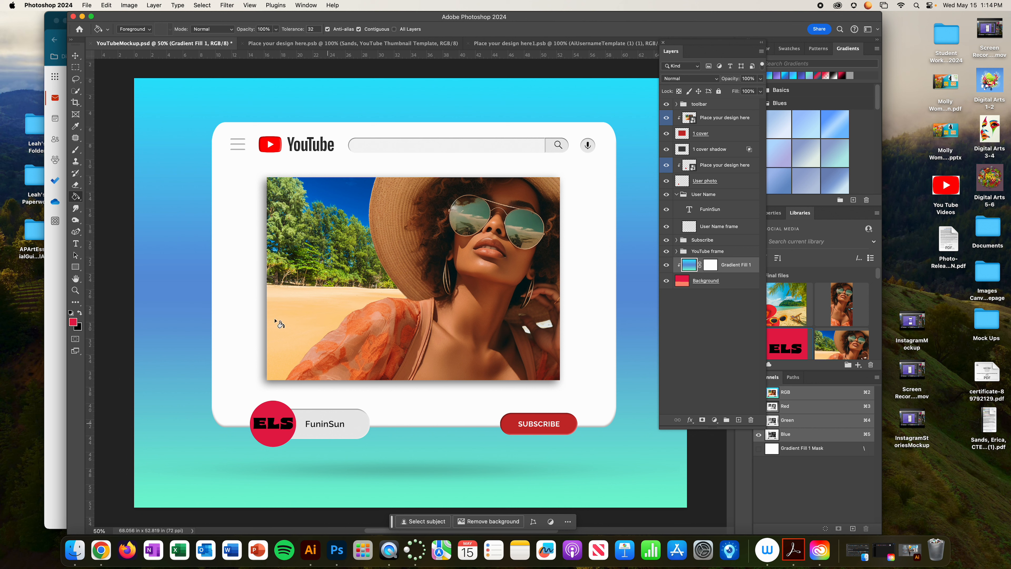
Step: Save the mockup as a PSD in the Social Media Mock Ups folder via Save As
left_click(86, 6)
type("Sands, YouTubeMockup.psd")
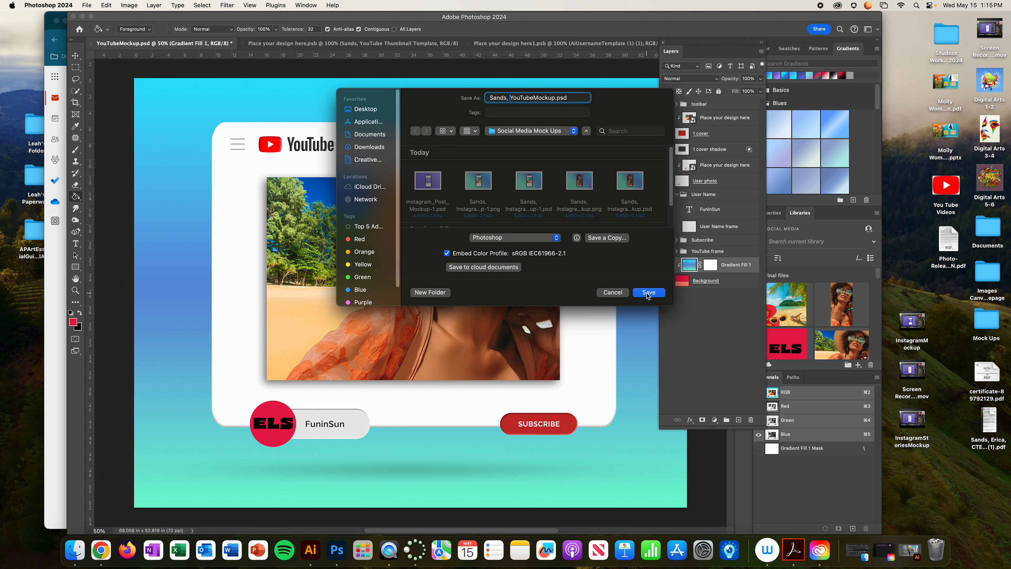
left_click(648, 292)
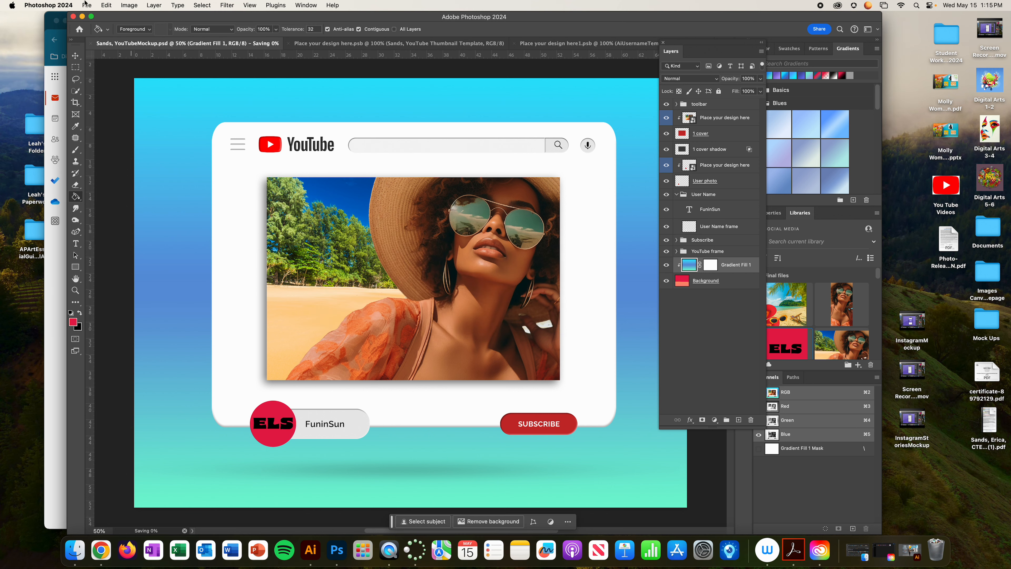
Step: Export the mockup as a full-size 4900 × 3803 PNG via Export As
left_click(86, 5)
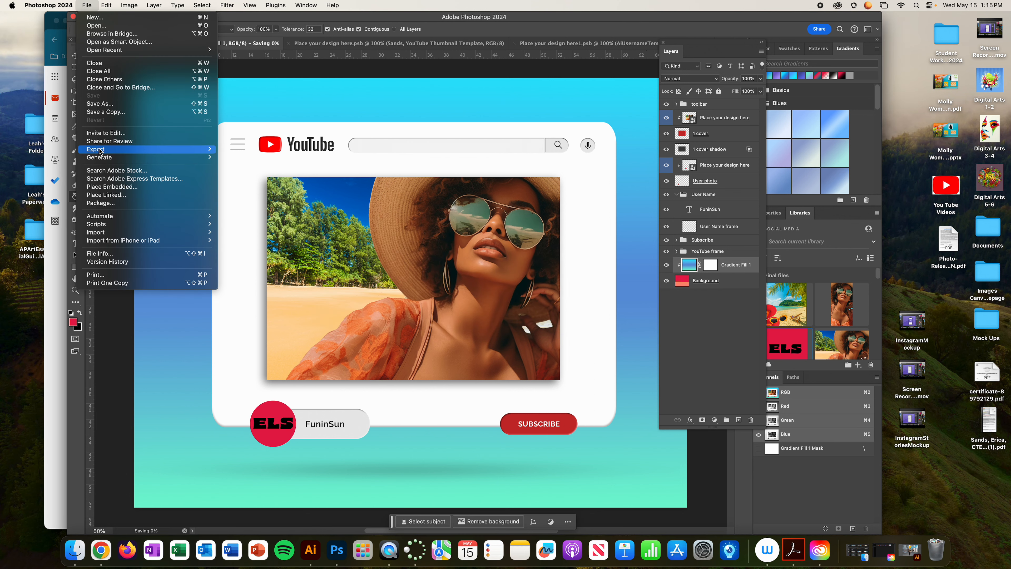
left_click(97, 149)
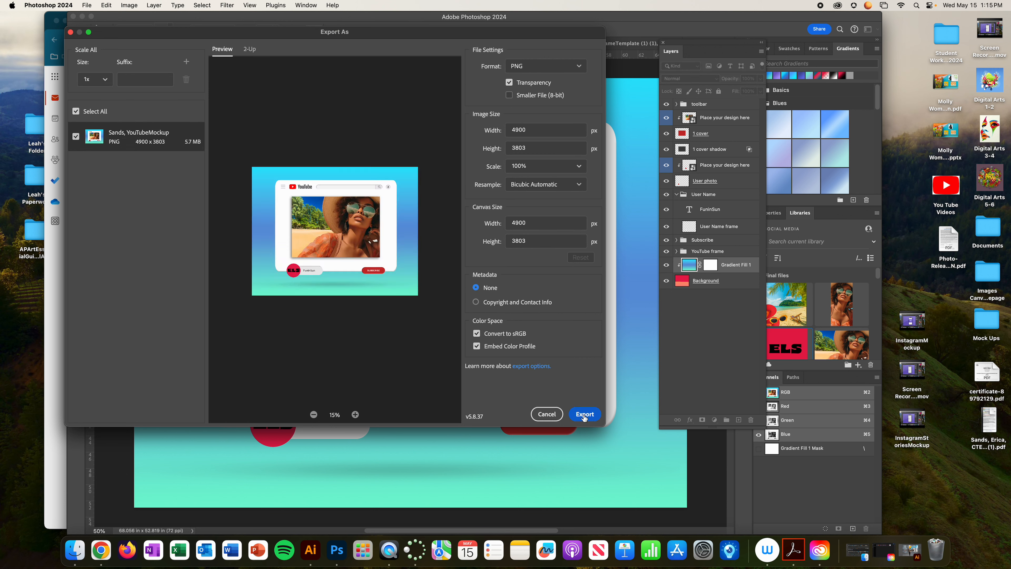
left_click(584, 414)
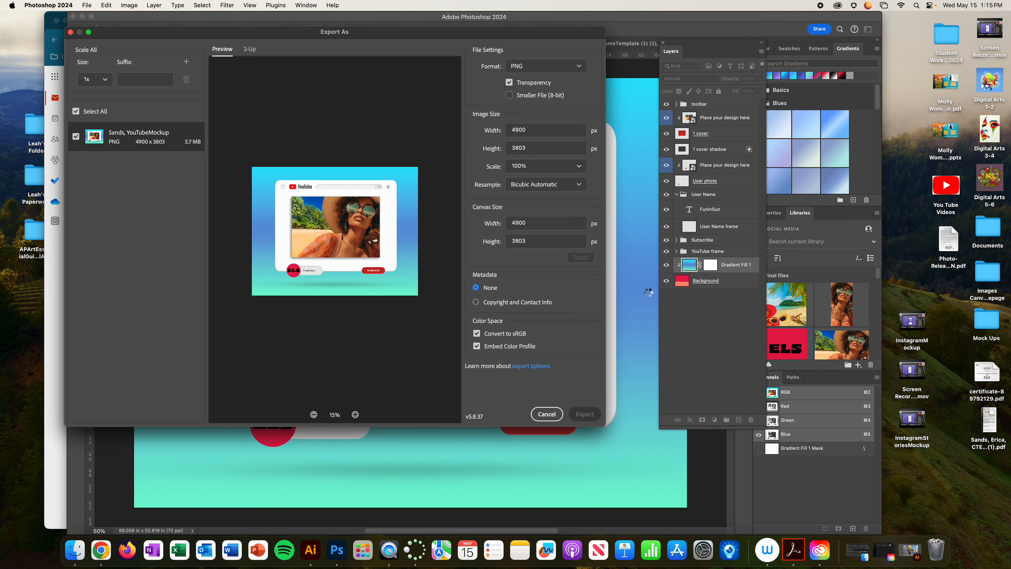
left_click(546, 413)
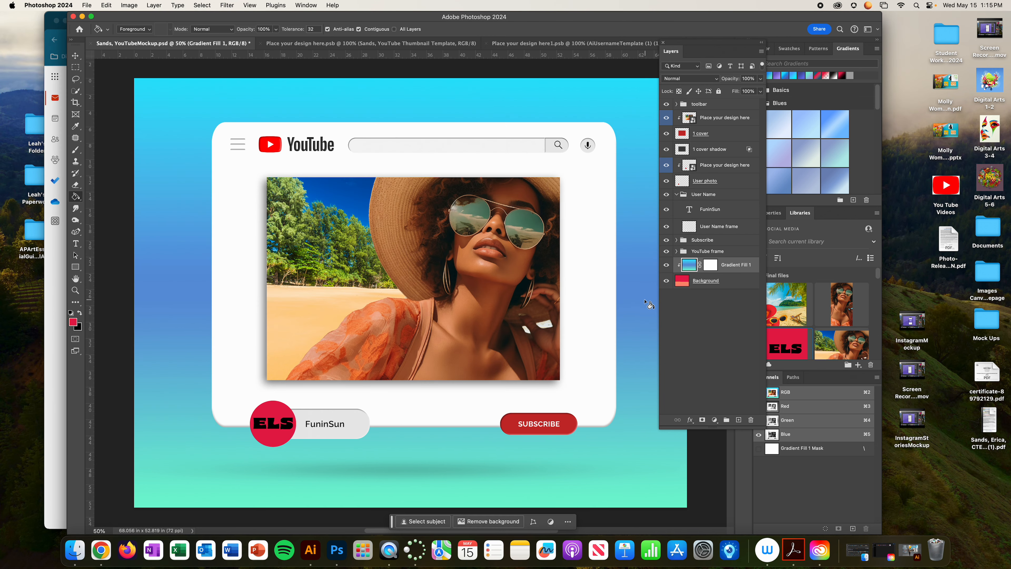